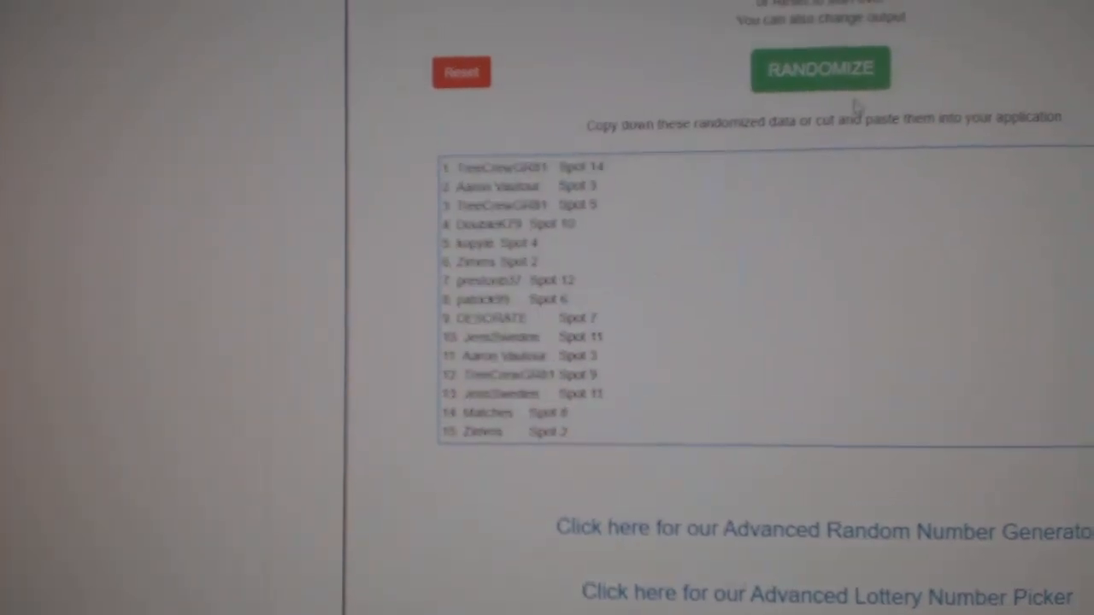
Step: Shuffle the participant names with spots into a new numbered random order
click(817, 67)
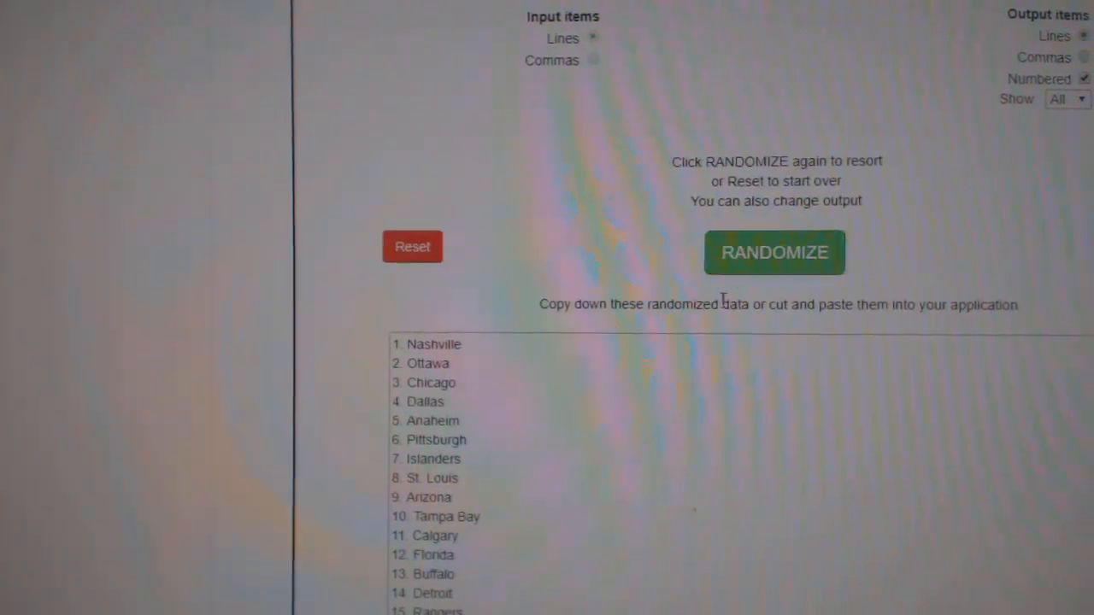
Step: Randomize the hockey team list, yielding Nashville, Ottawa and Chicago first
click(773, 252)
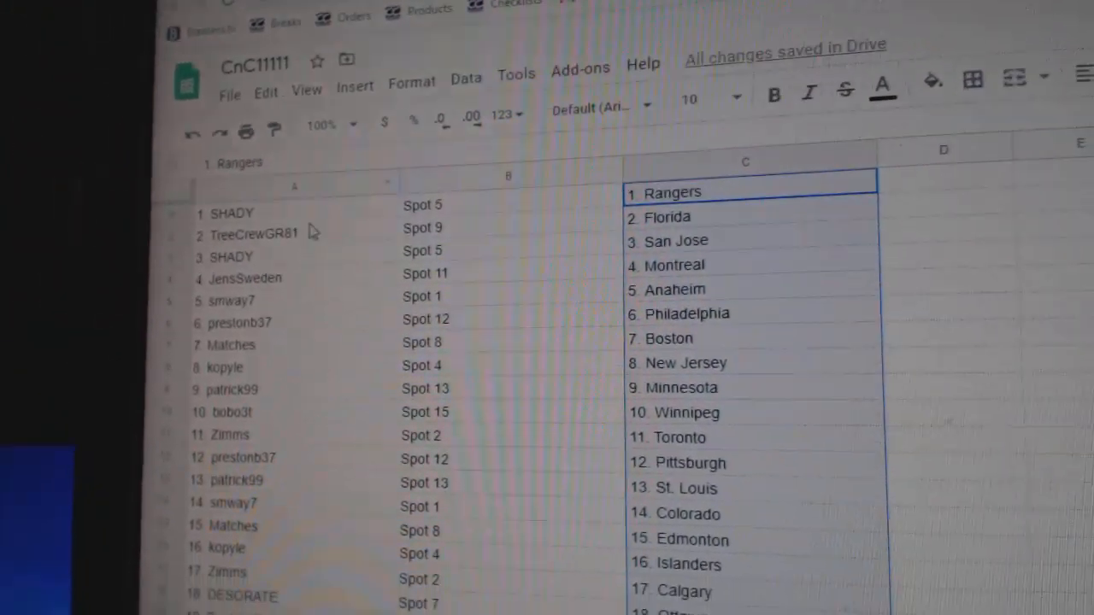
click(231, 255)
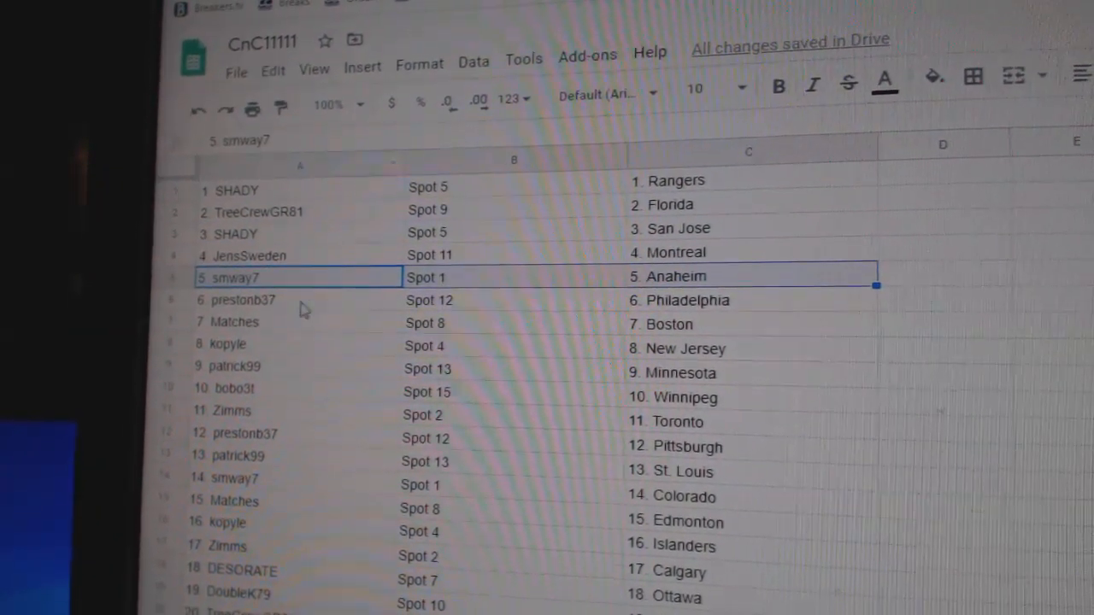
click(257, 321)
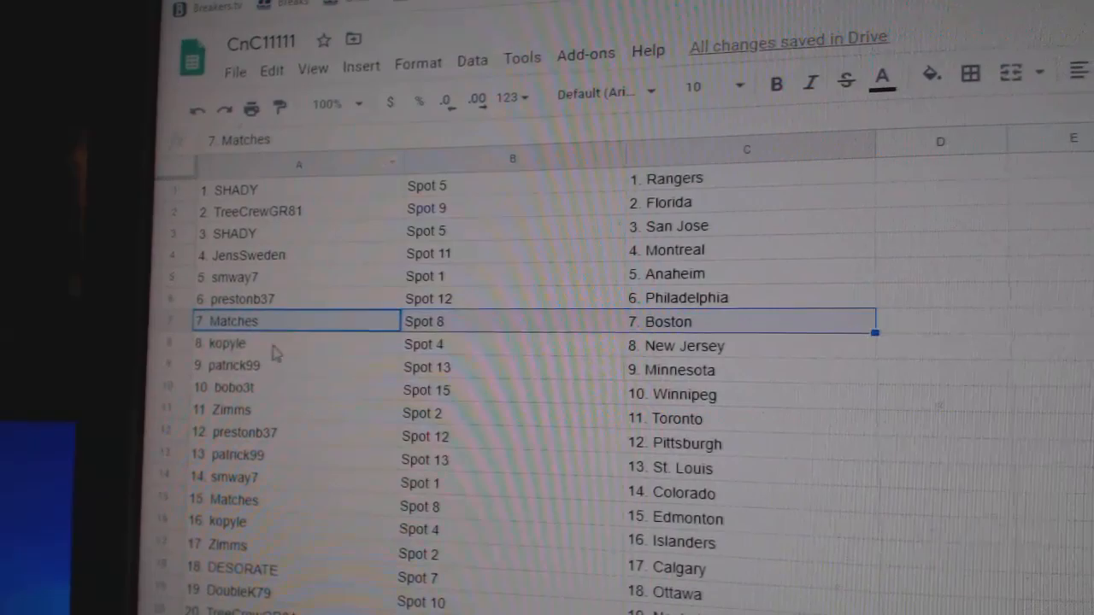
scroll(down, 3)
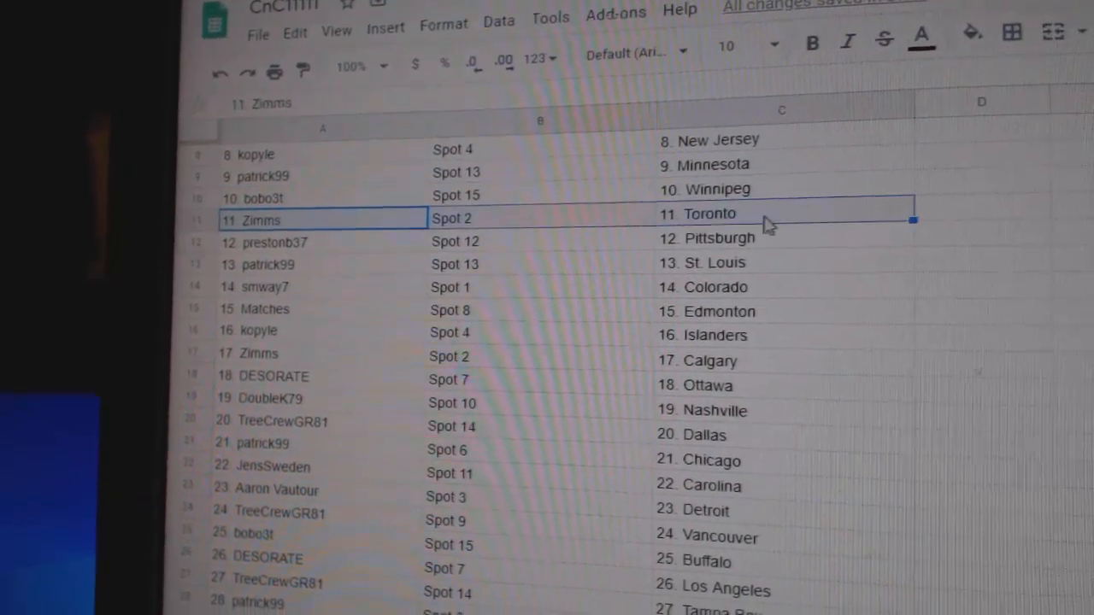
click(323, 267)
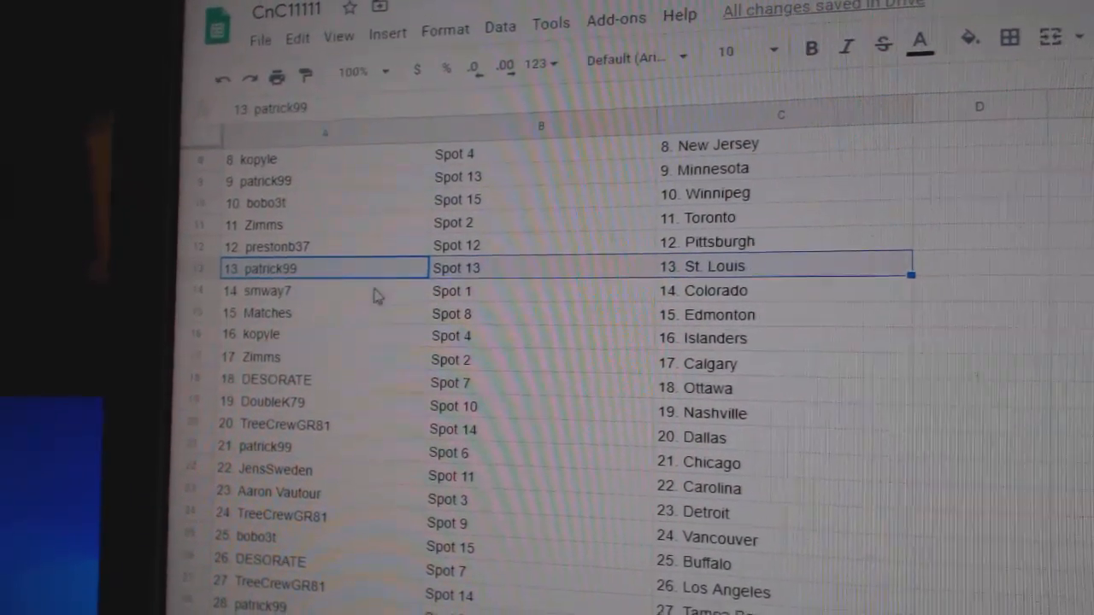